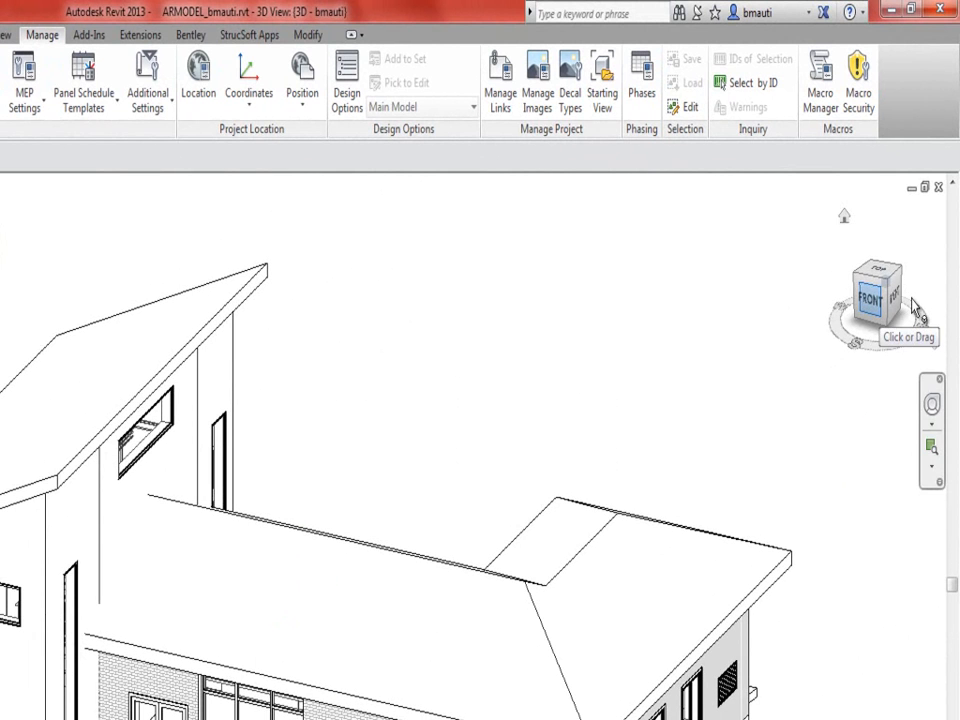
mouse_move(190, 35)
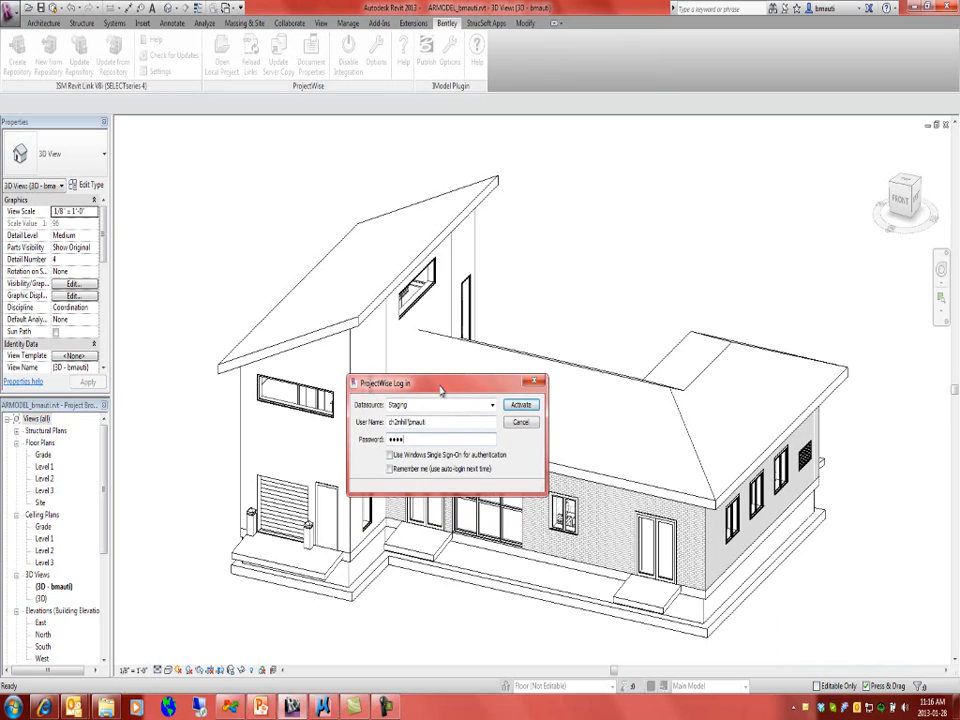
Activate the ProjectWise log-in to the Staging datasource after entering the password.
click(520, 404)
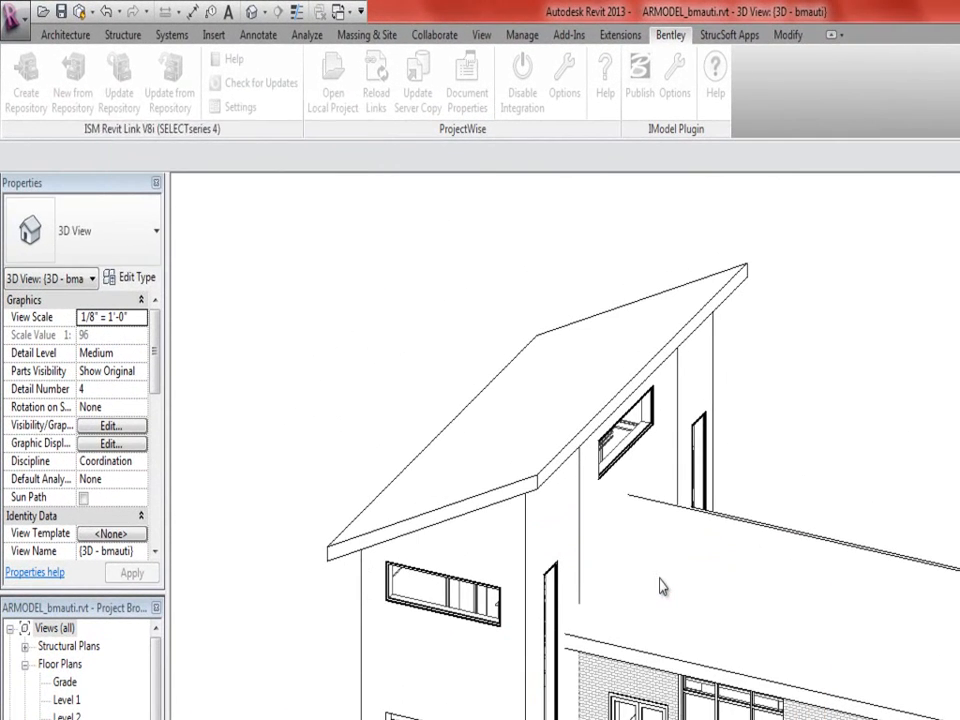
click(639, 78)
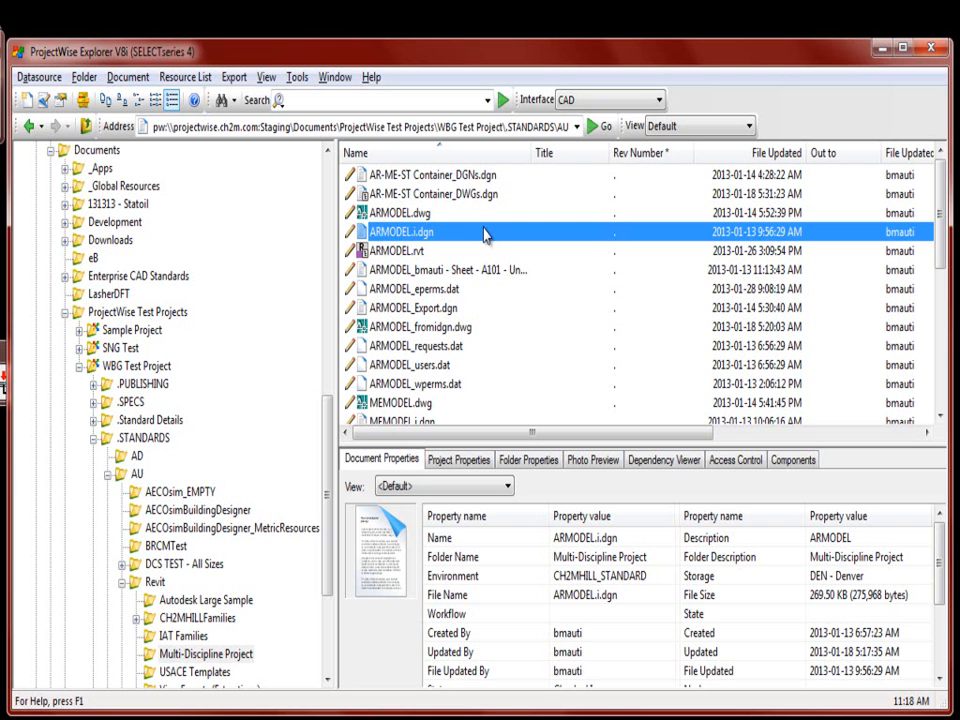
mouse_move(405, 232)
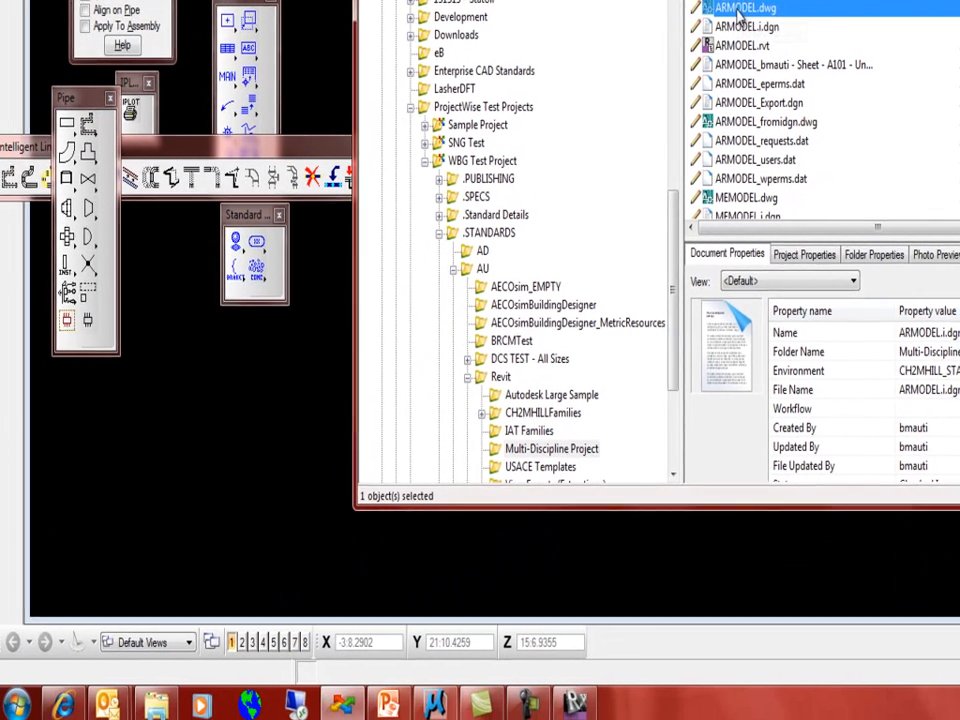
Leave MicroStation PlantSpace to return to the Revit house showing the red pipes.
click(745, 7)
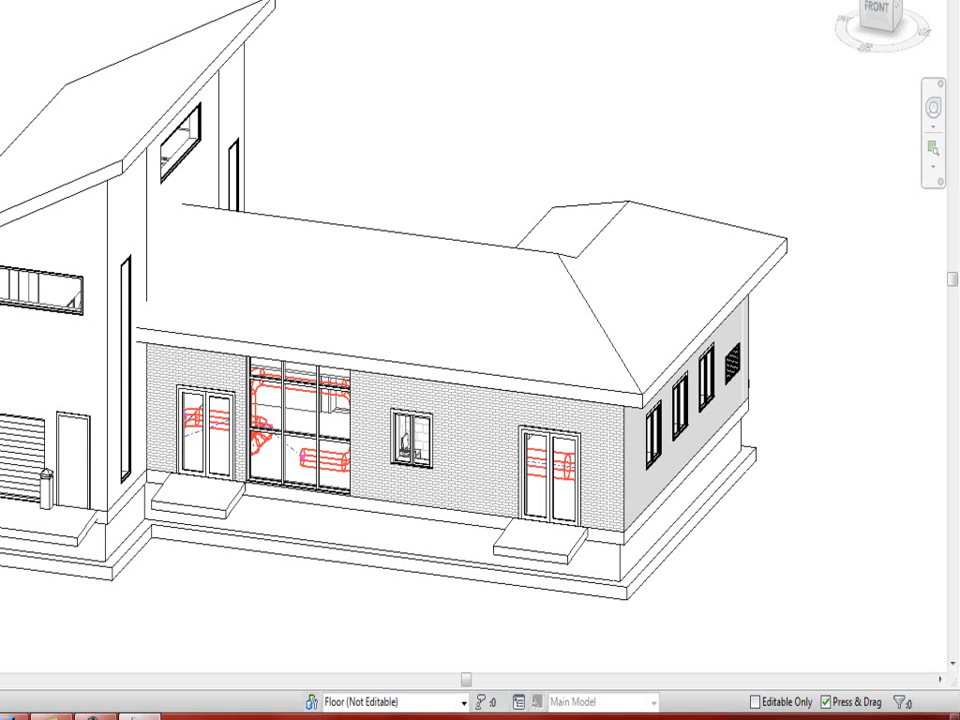
Open Manage Links from the Manage tab and view PRMODEL.dgn under CAD Formats.
click(332, 470)
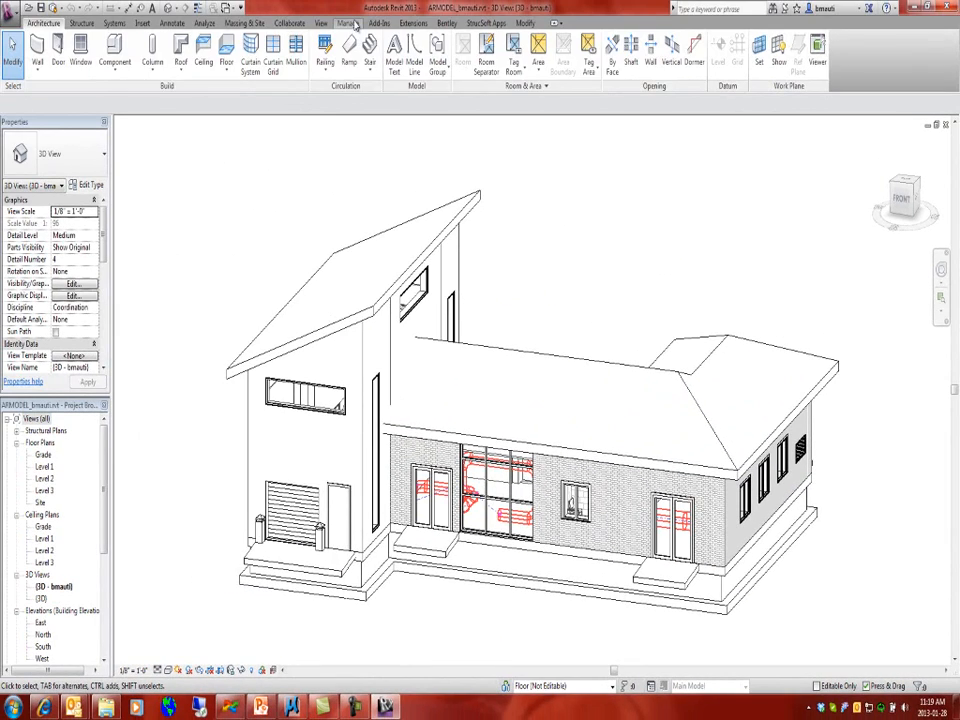
click(347, 22)
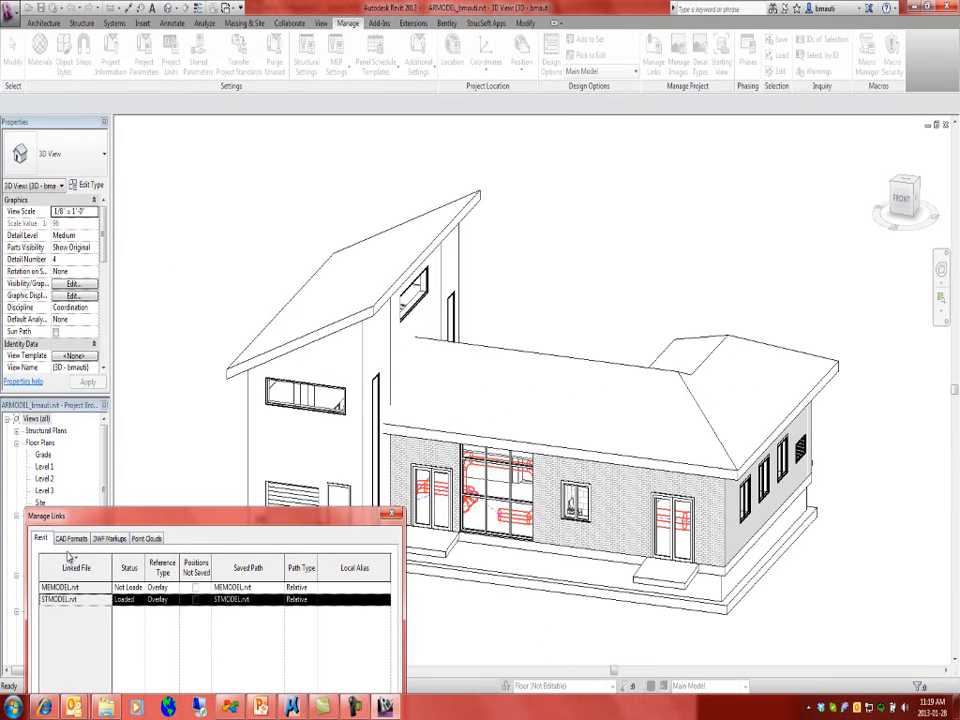
click(71, 538)
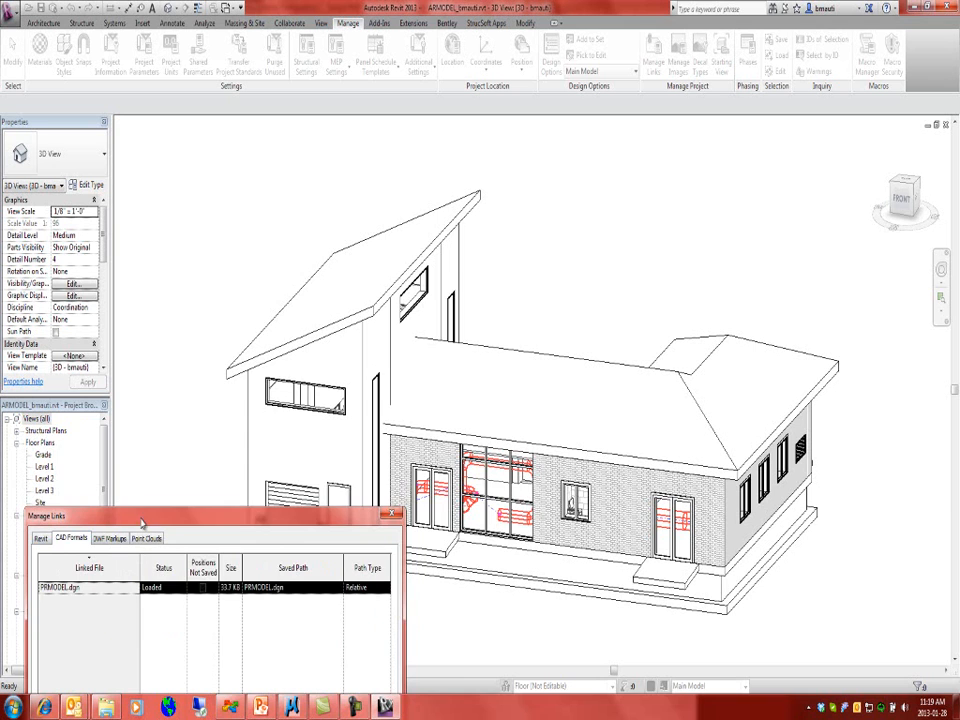